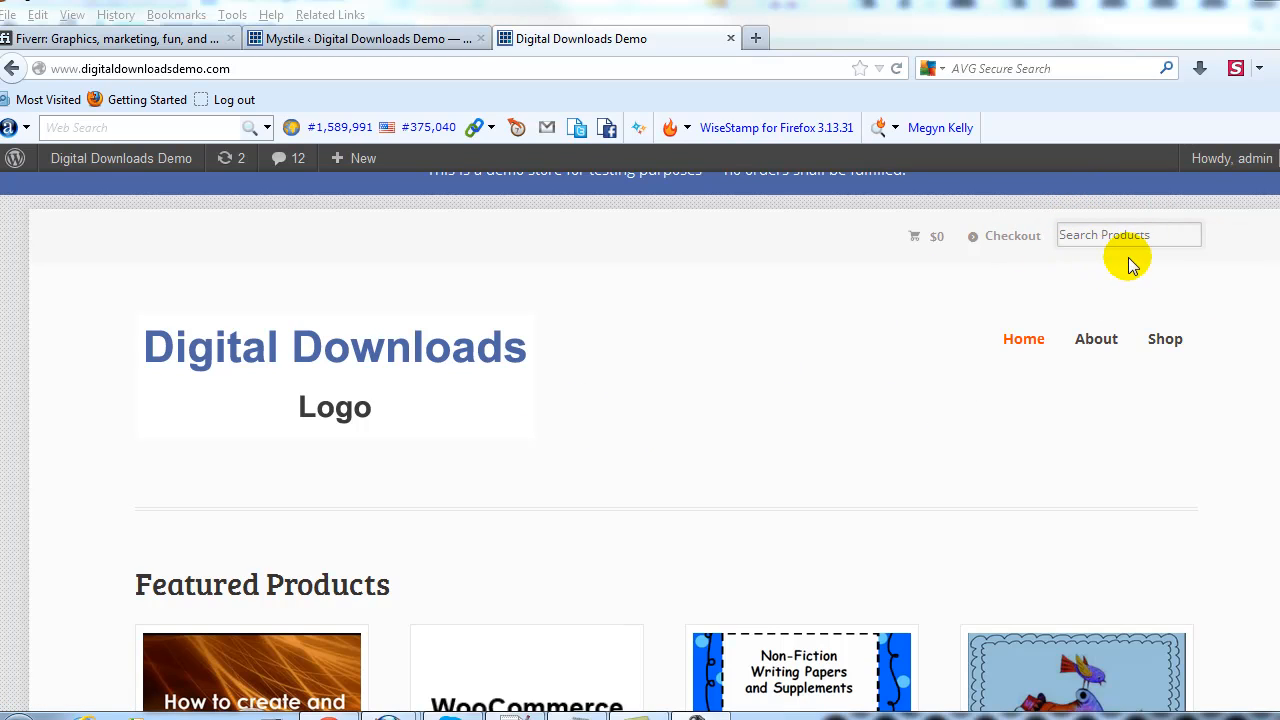
mouse_move(420, 45)
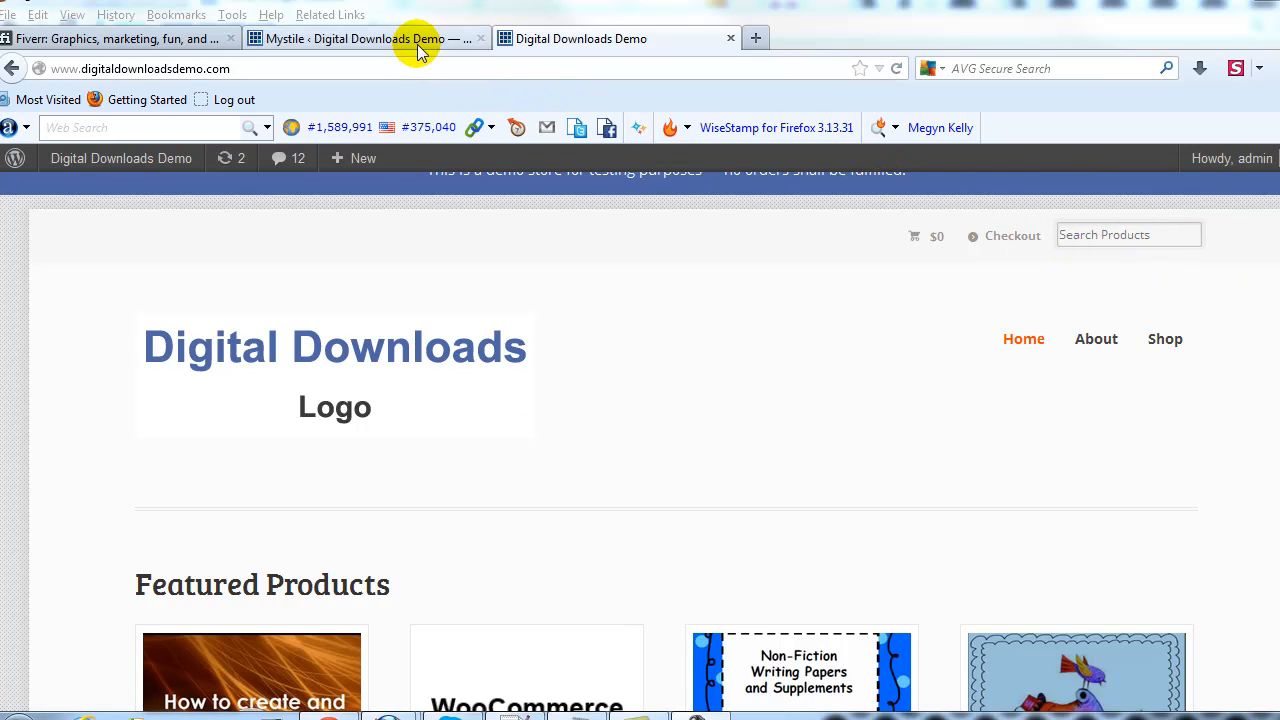
- Save Mystile Custom CSS '#top .wc-nav li.search input {display:none;}' to hide the header search
left_click(41, 372)
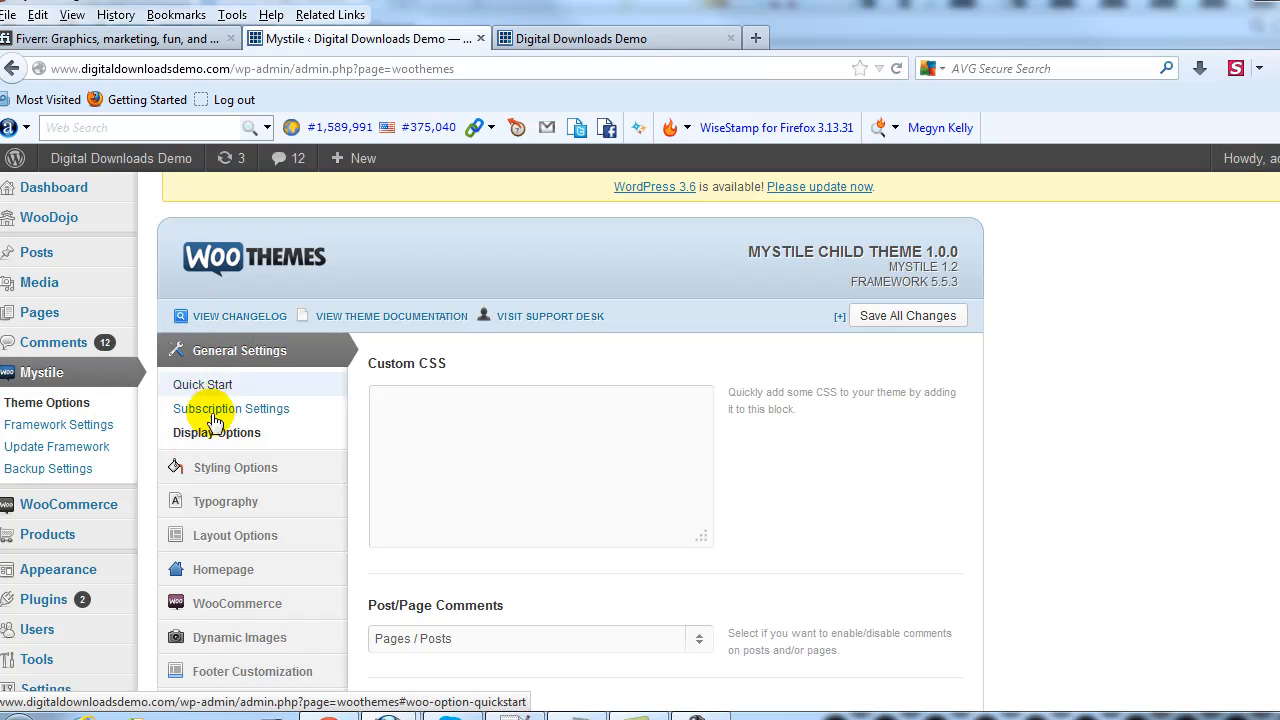
left_click(217, 432)
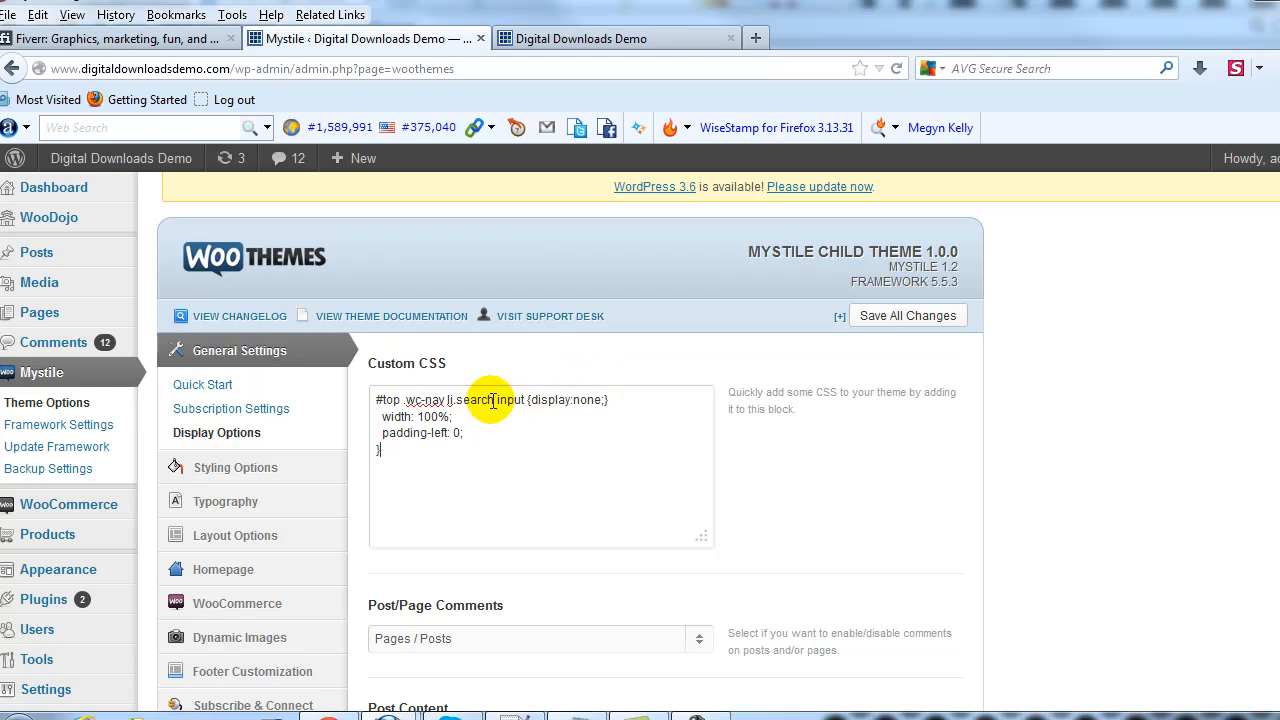
mouse_move(907, 315)
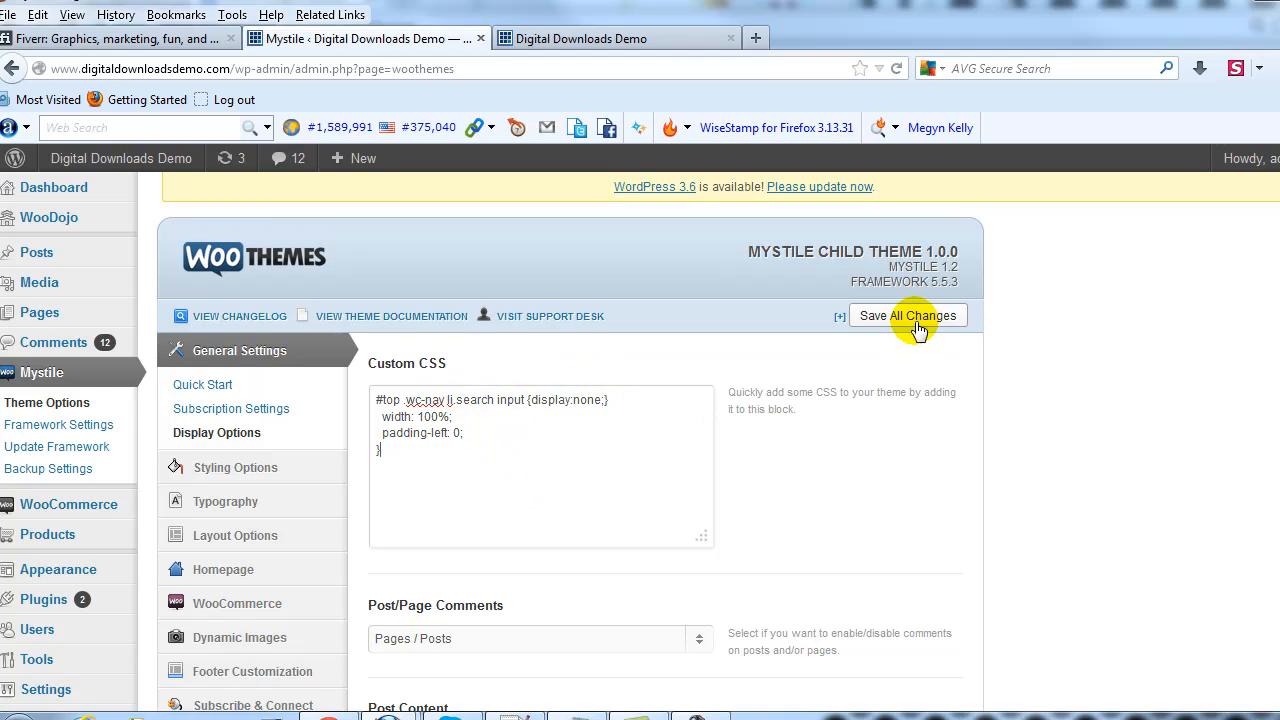
left_click(907, 315)
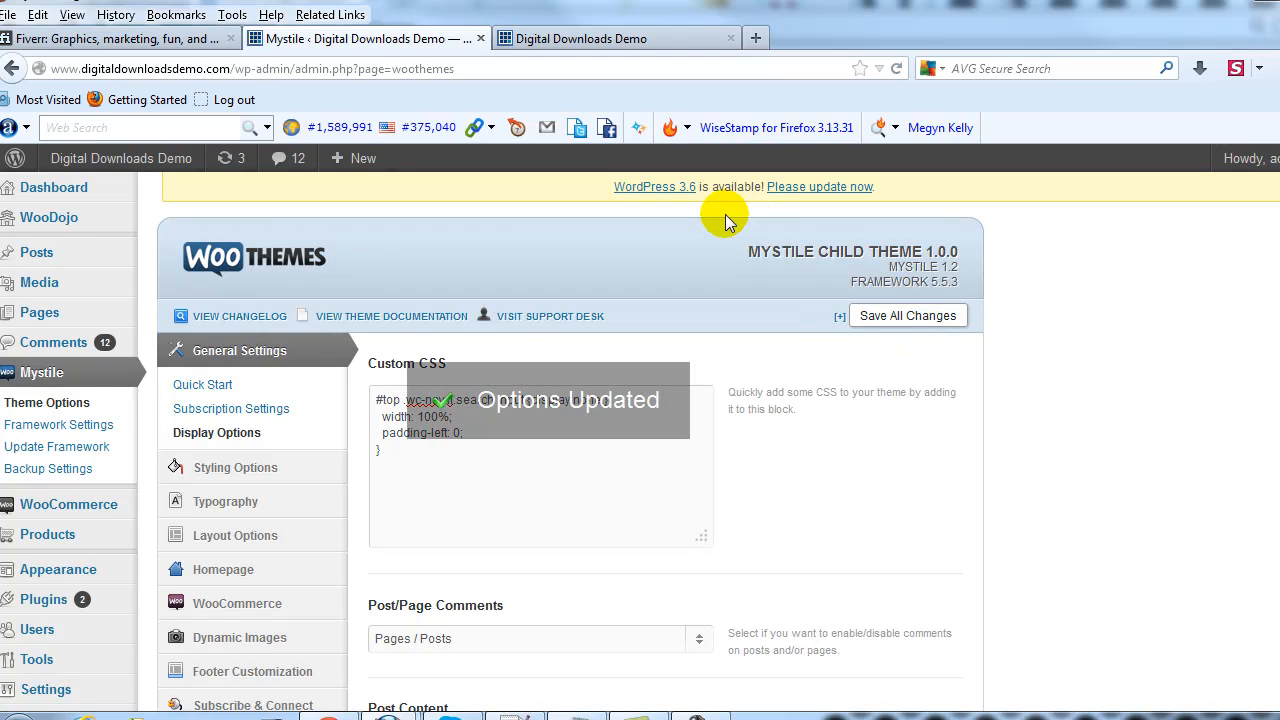
- Reload the Digital Downloads Demo storefront to confirm the Search Products box is gone
left_click(615, 38)
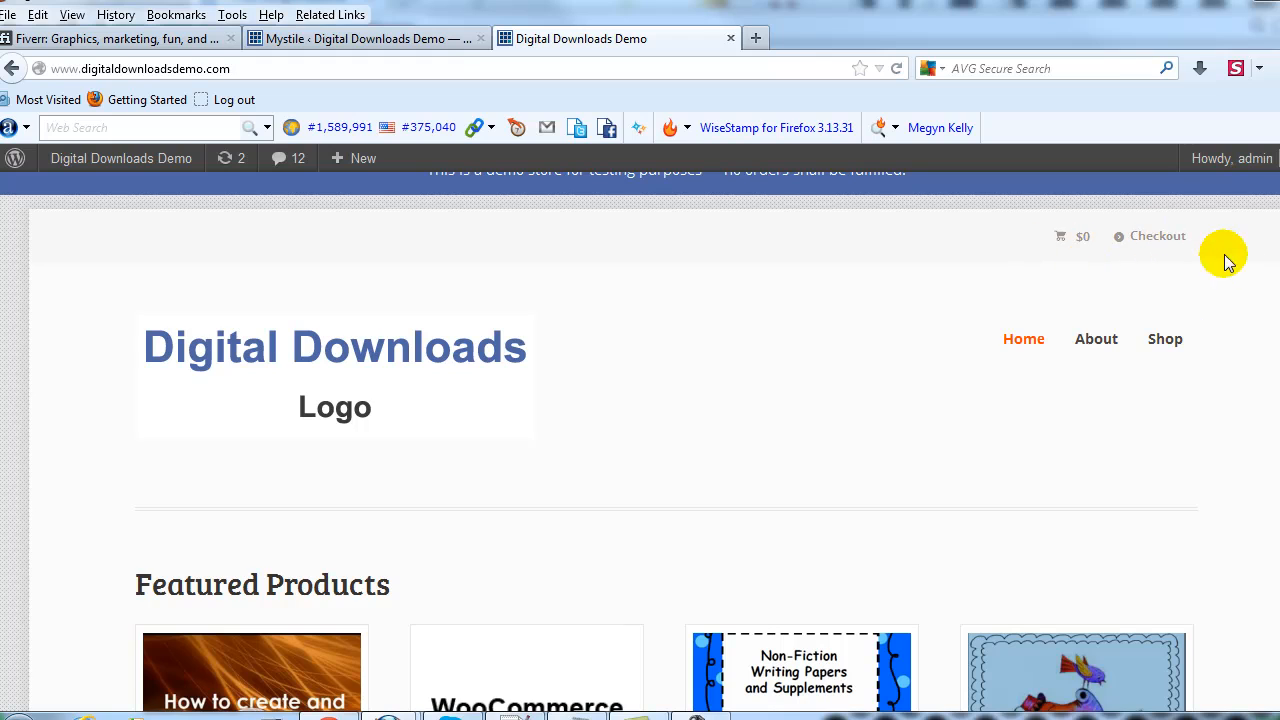
mouse_move(668, 407)
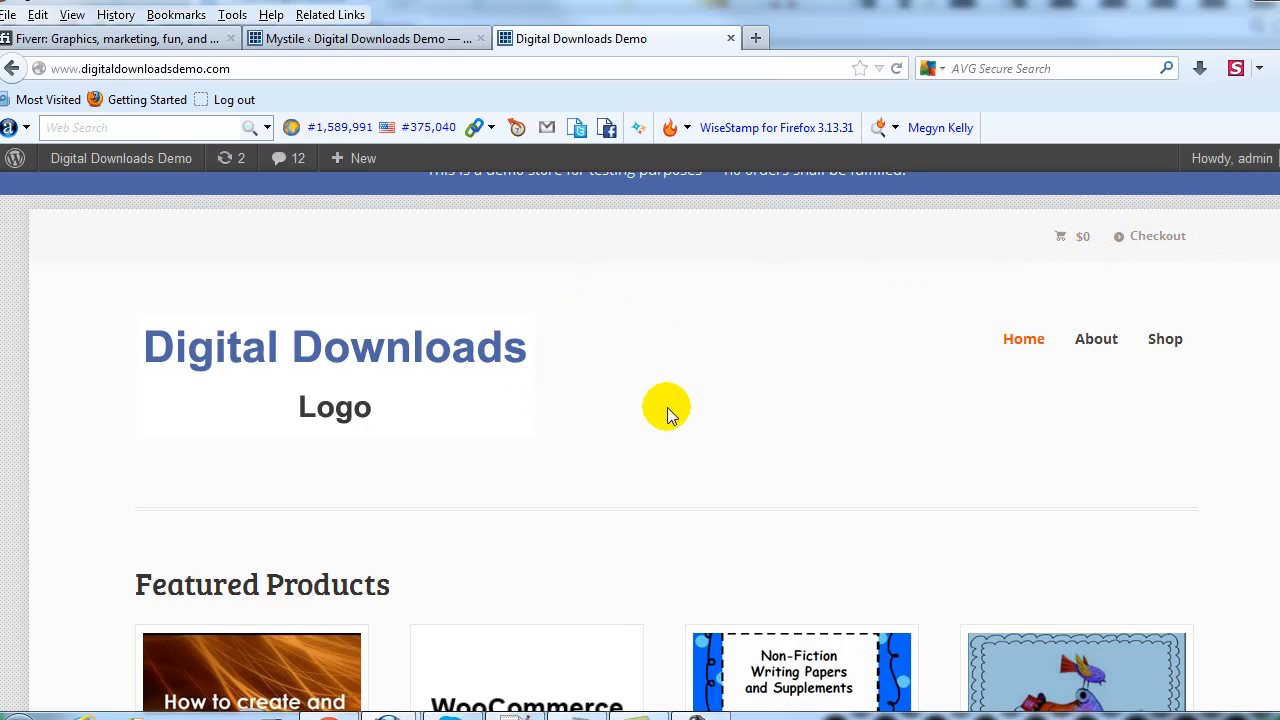
mouse_move(672, 247)
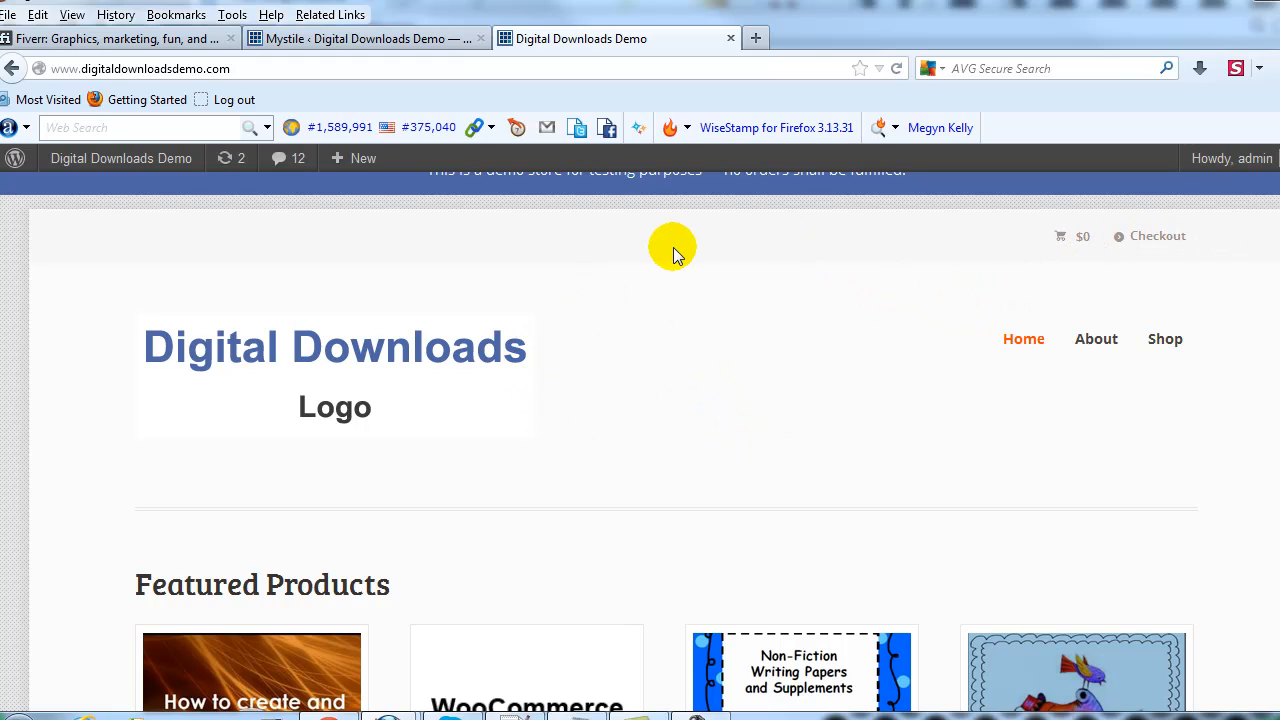
mouse_move(613, 329)
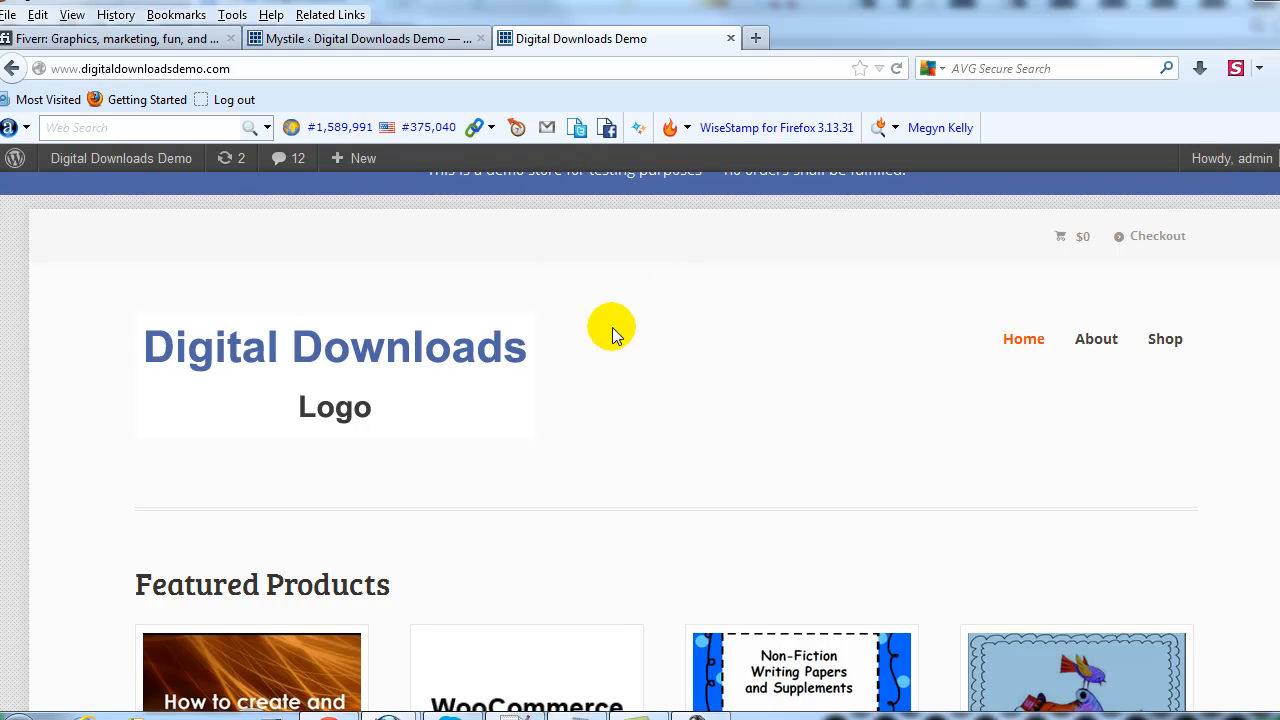
mouse_move(659, 310)
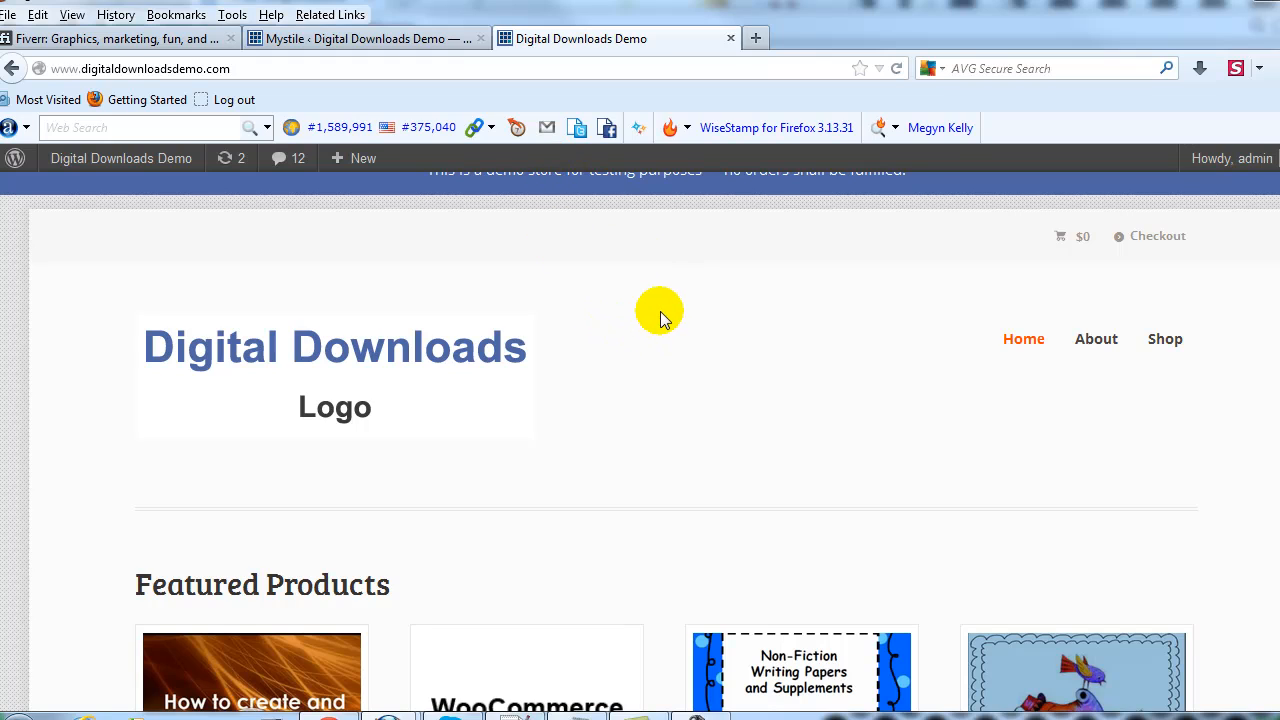
mouse_move(638, 303)
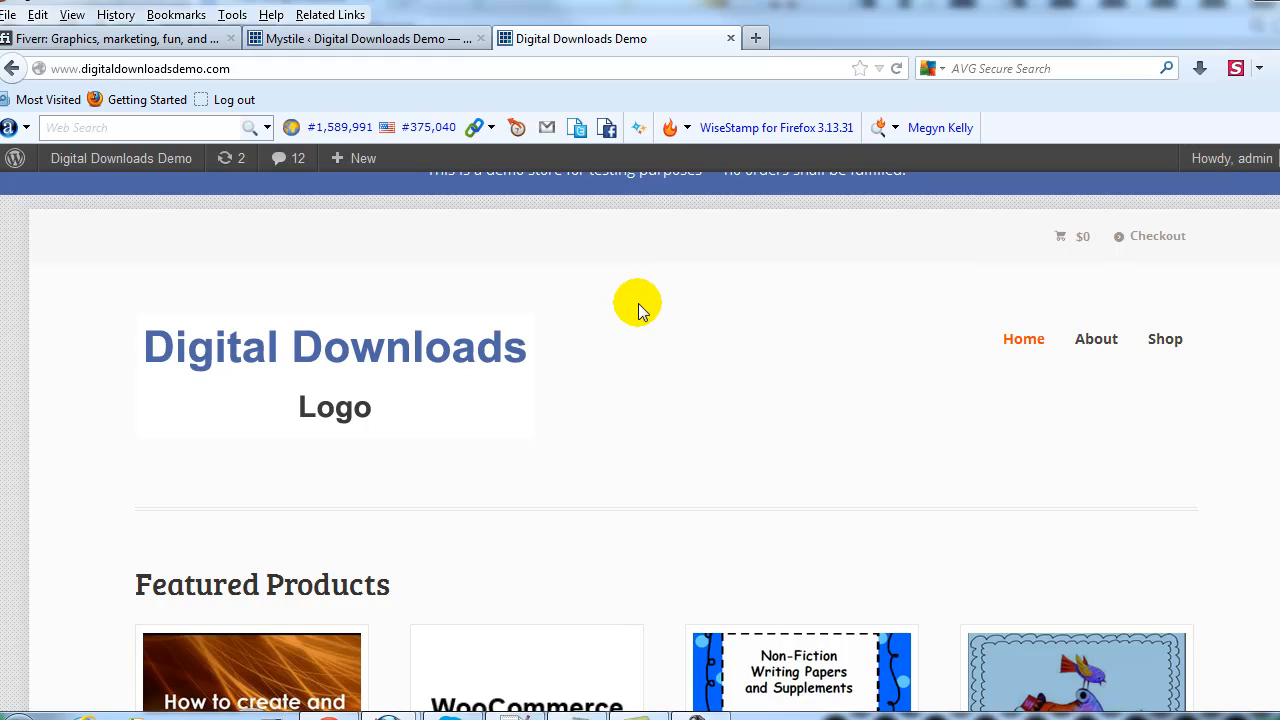
mouse_move(465, 64)
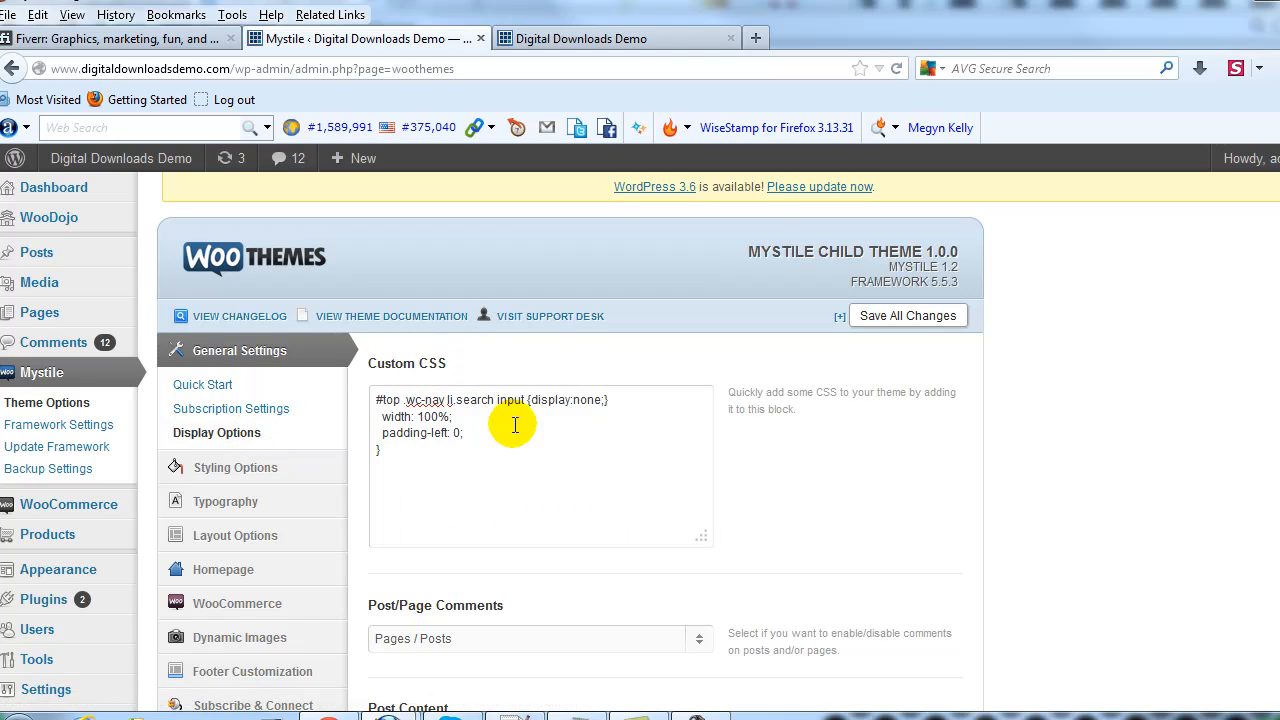
mouse_move(728, 434)
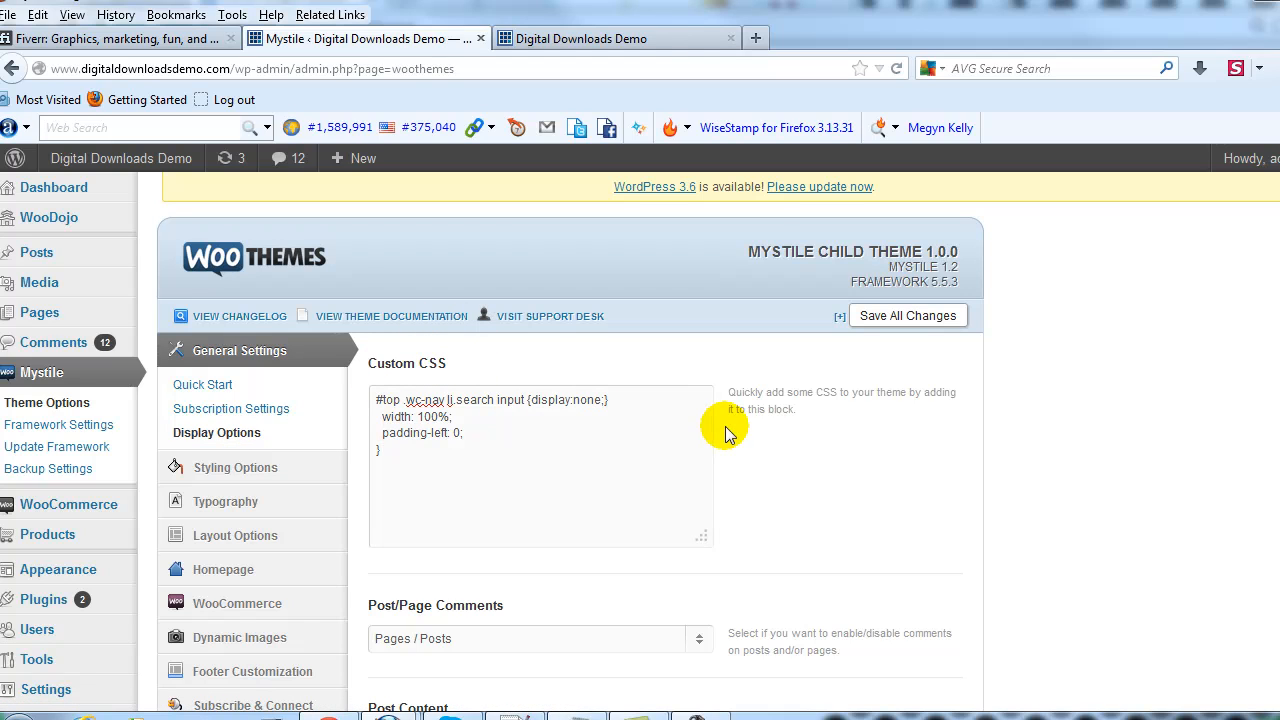